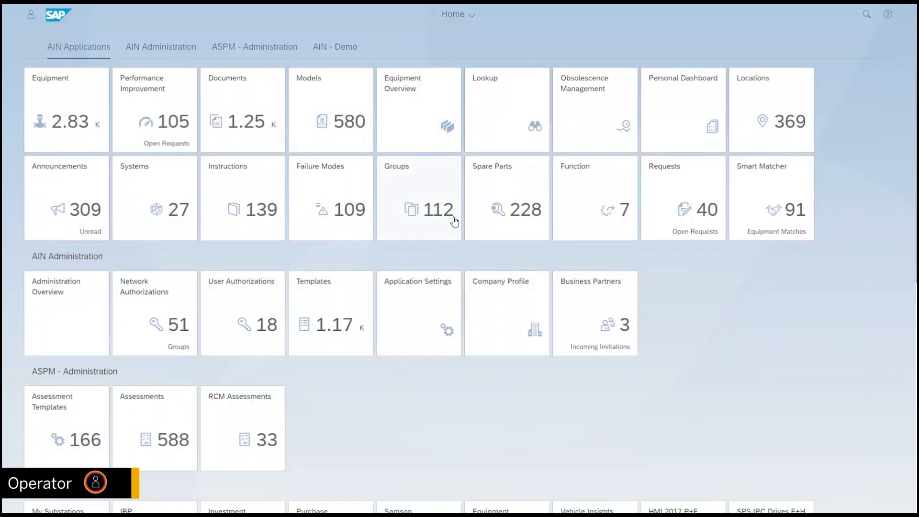
# Select SAP Manufacturer among business partners and send it a connection request.
pyautogui.click(595, 312)
pyautogui.write('SAP Manu')
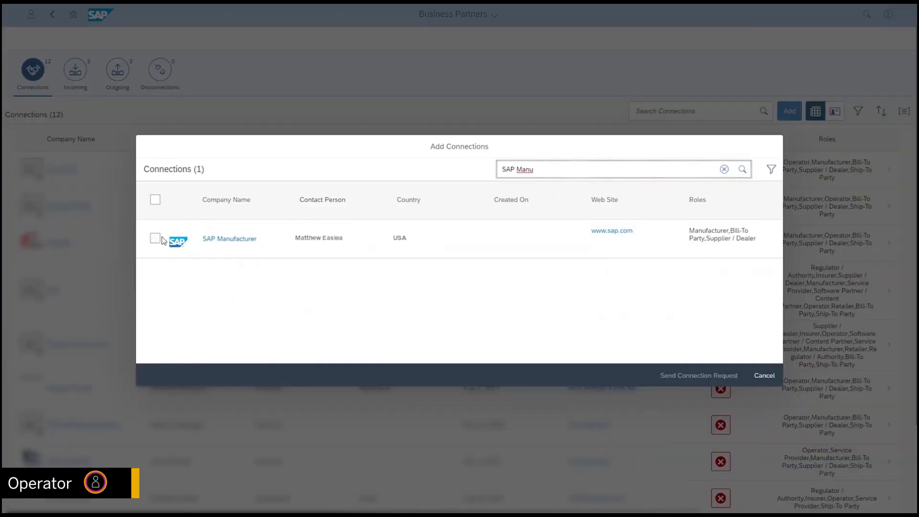
pyautogui.click(155, 238)
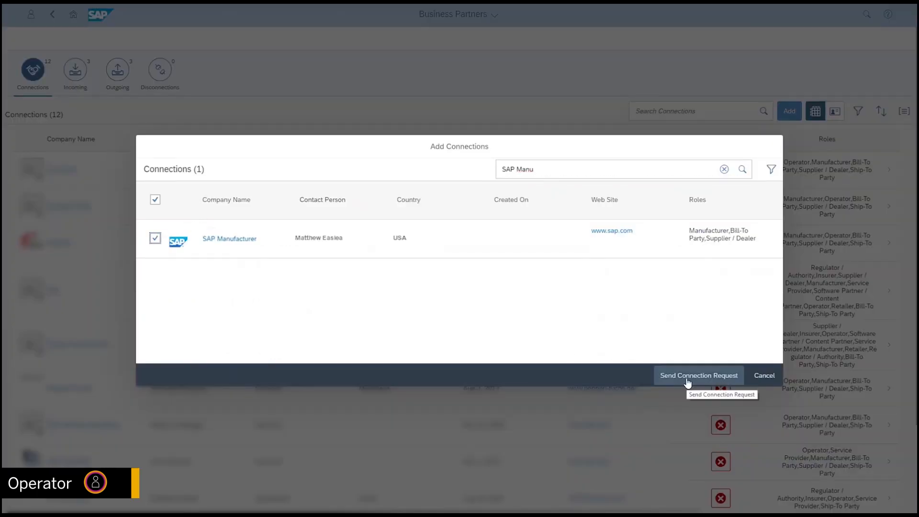
pyautogui.click(698, 376)
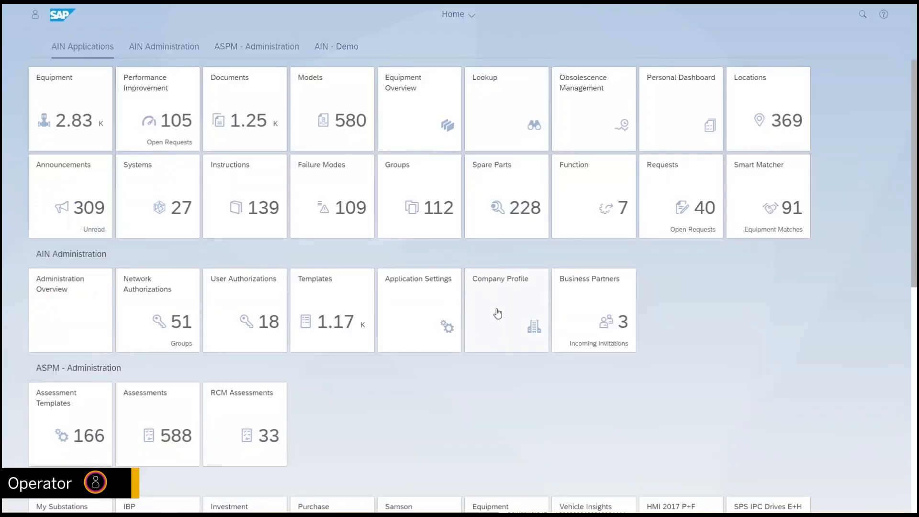
# Fill in the new invitee's details in the company profile, correcting the contact email.
pyautogui.click(499, 311)
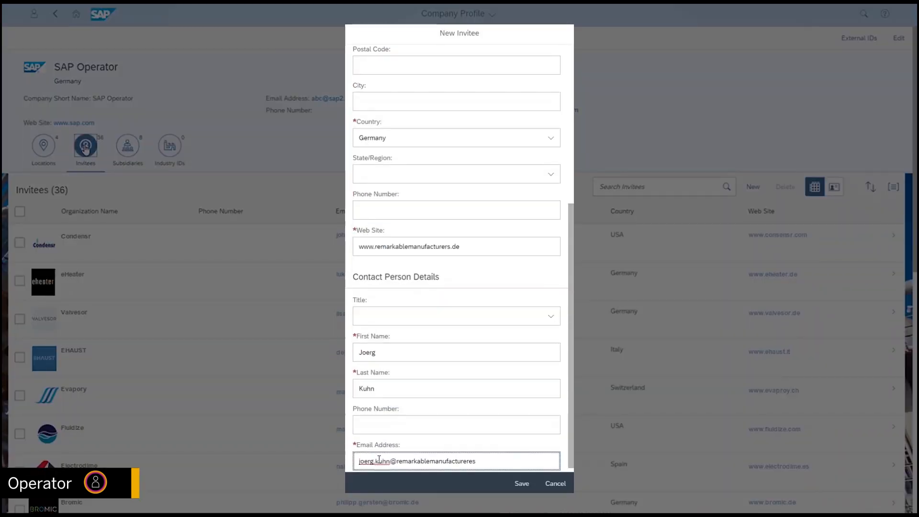
pyautogui.click(521, 484)
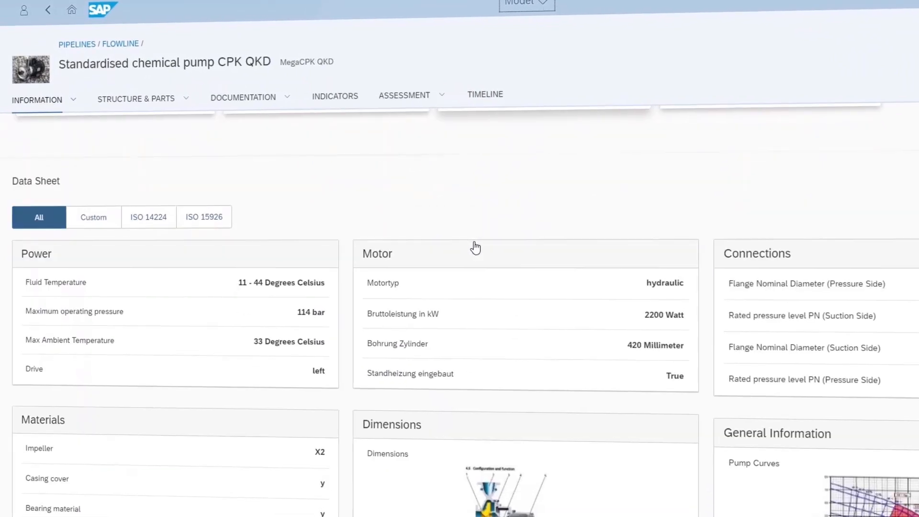
# Scroll through the CPK QKD pump data sheet and go back.
pyautogui.scroll(-3)
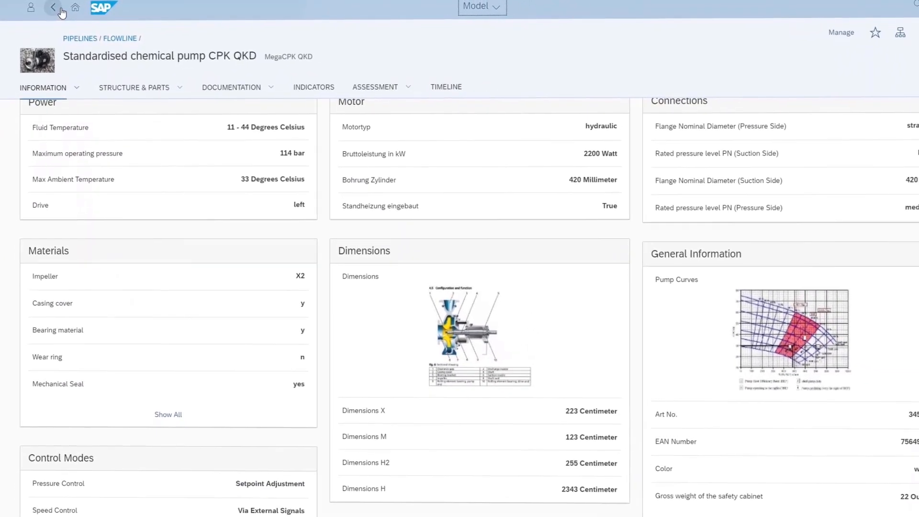
pyautogui.click(50, 8)
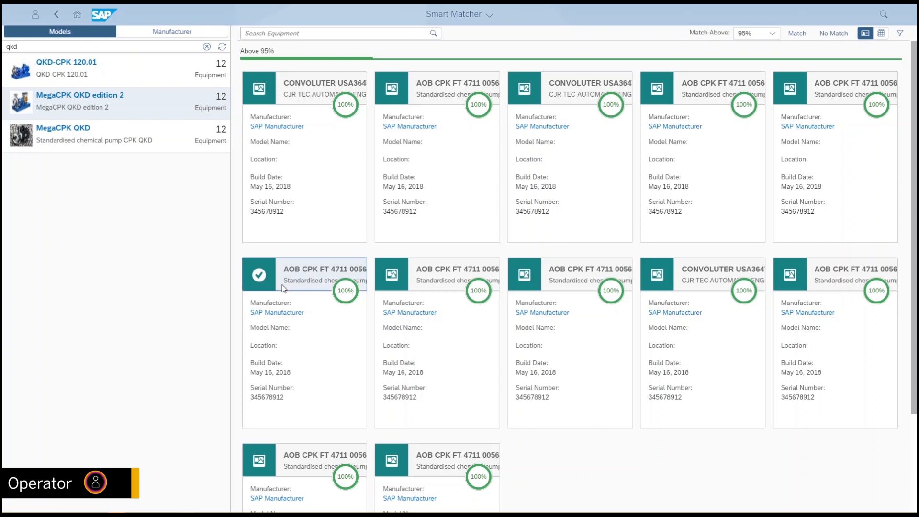
# Select a 100% matching pump equipment card for MegaCPK QKD edition 2.
pyautogui.click(391, 274)
pyautogui.write('Here is')
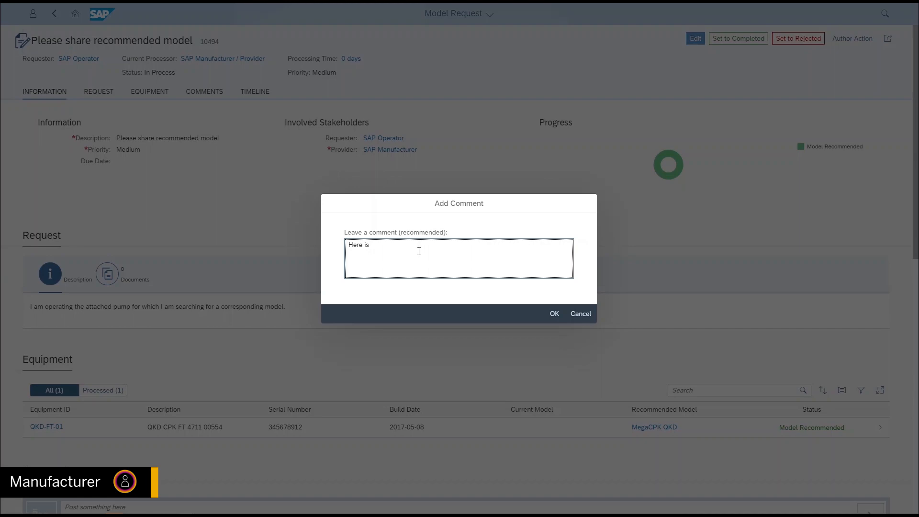
# Add the comment 'Here is the model you are looking for.' and confirm.
pyautogui.write('the model you are looking for.')
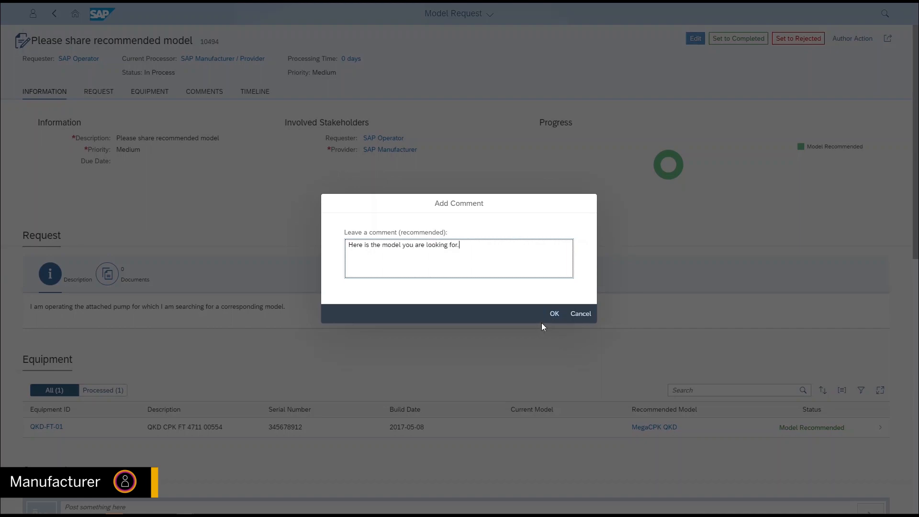
pyautogui.click(554, 313)
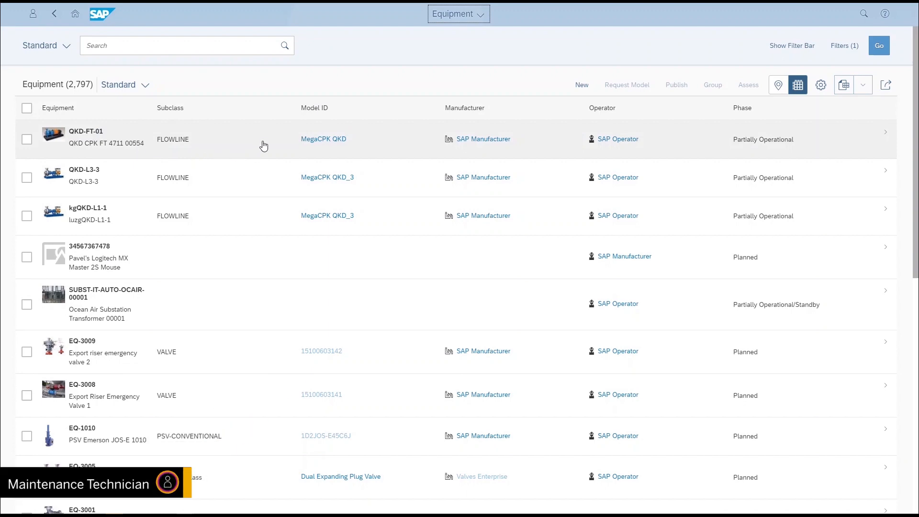
# Open equipment QKD-FT-01 and list its spare parts under Structure & Parts.
pyautogui.click(106, 139)
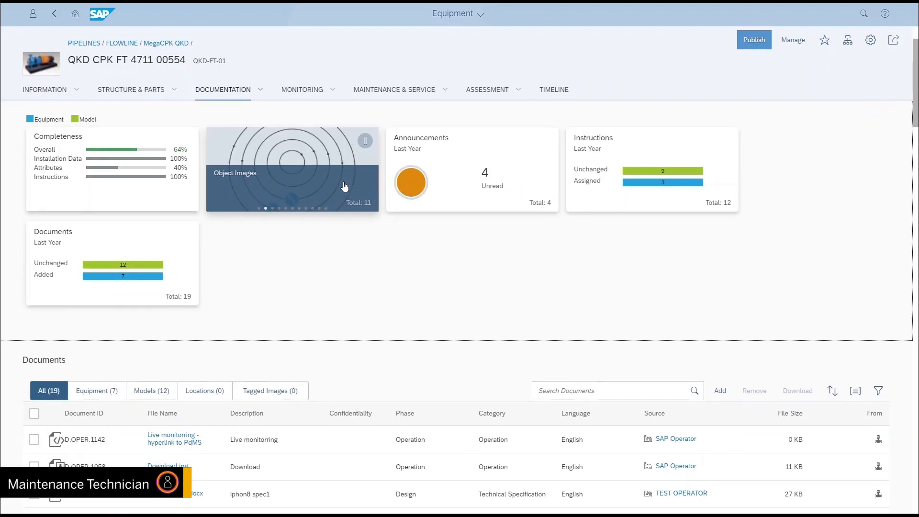
pyautogui.scroll(-3)
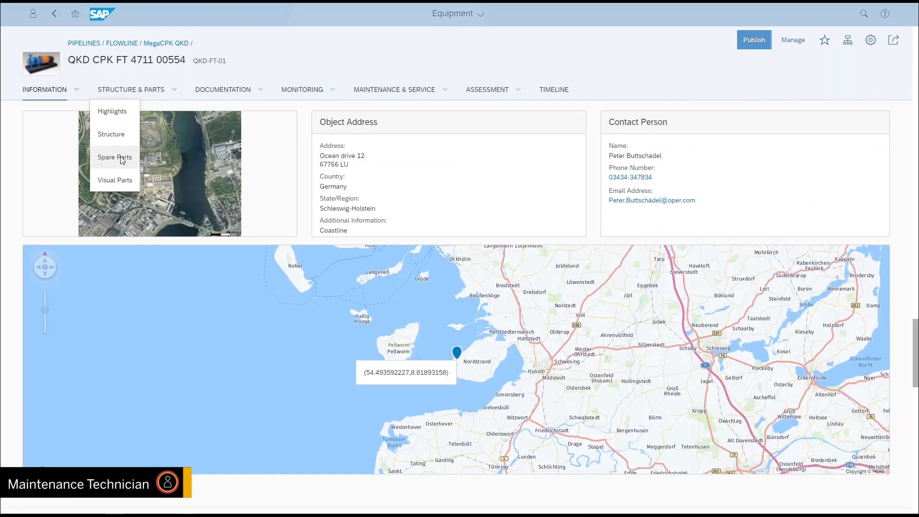
pyautogui.click(115, 157)
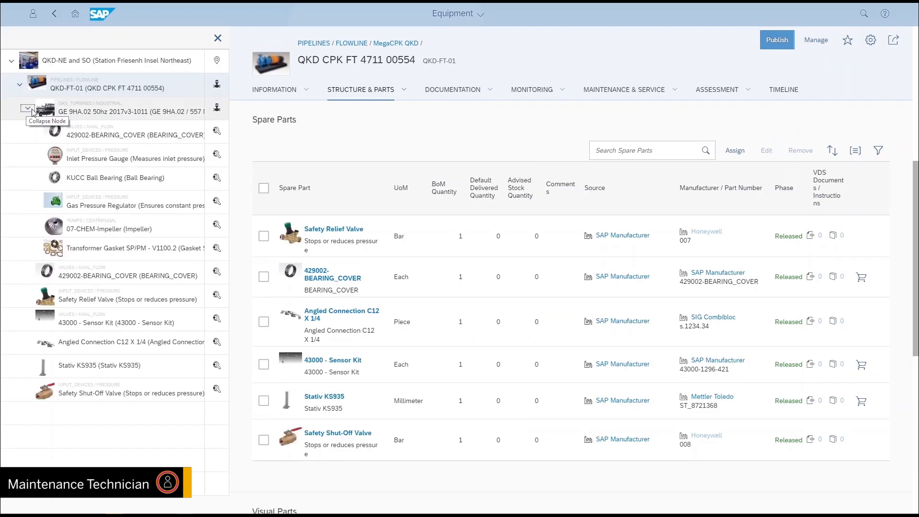
pyautogui.scroll(-3)
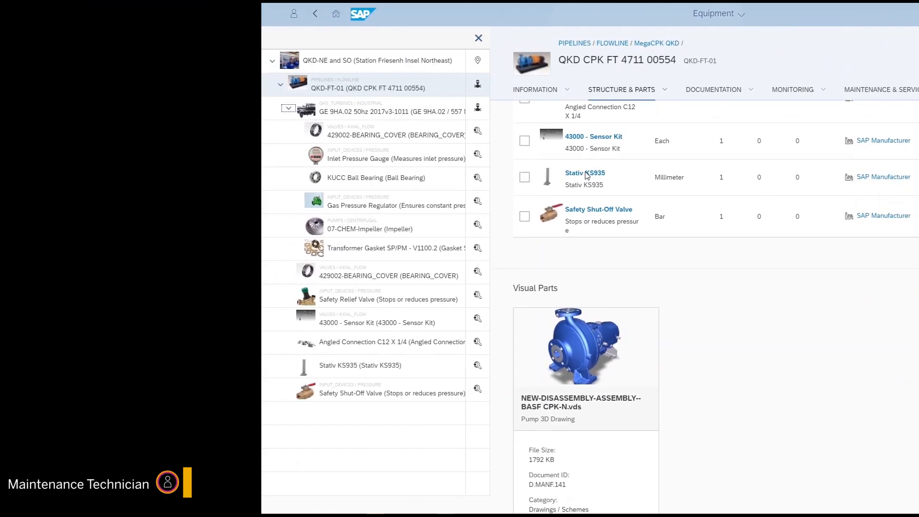